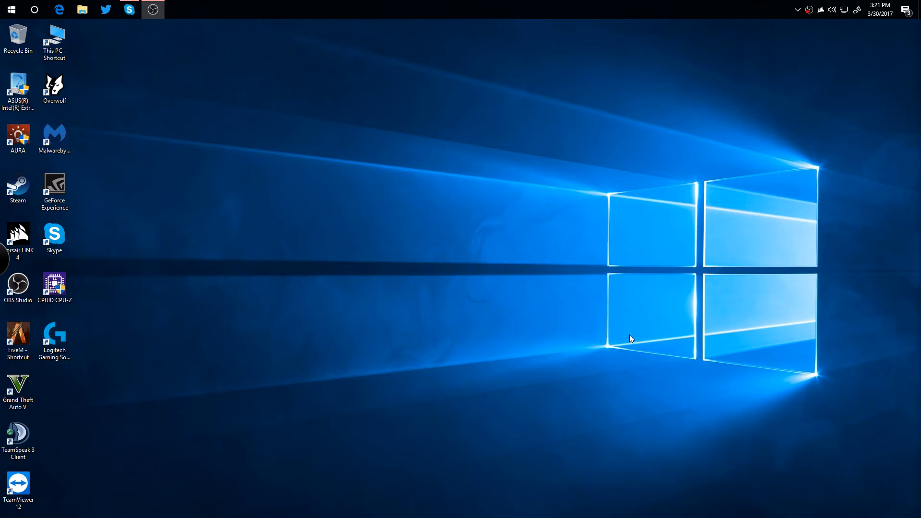
mouse_move(620, 327)
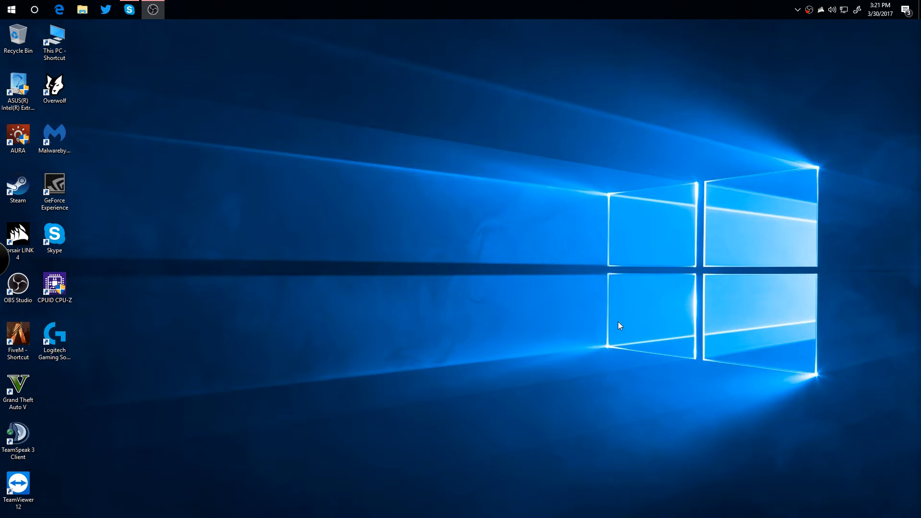
Launch the TeamSpeak 3 client from its desktop shortcut.
click(54, 284)
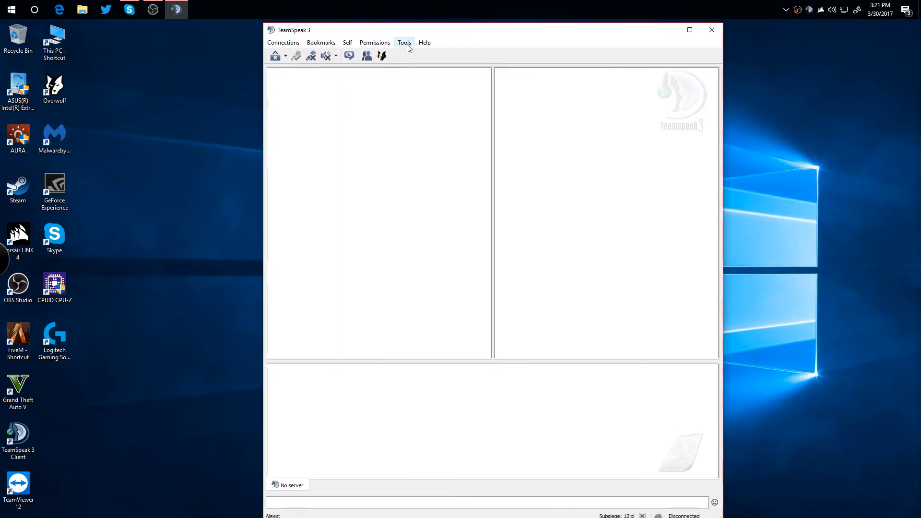
Rebind the Default Push-to-Talk hotkey from G5/M1 to the G5/M2 key and save the hotkey settings.
click(404, 42)
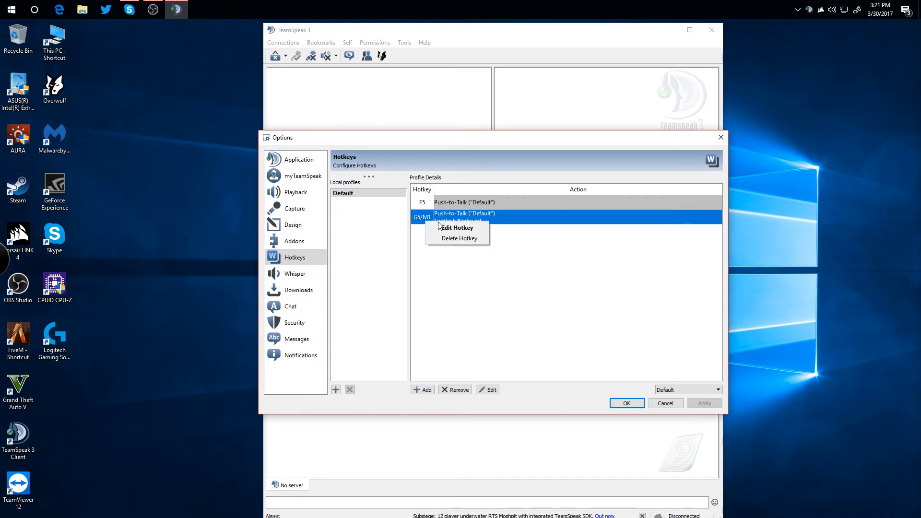
click(459, 227)
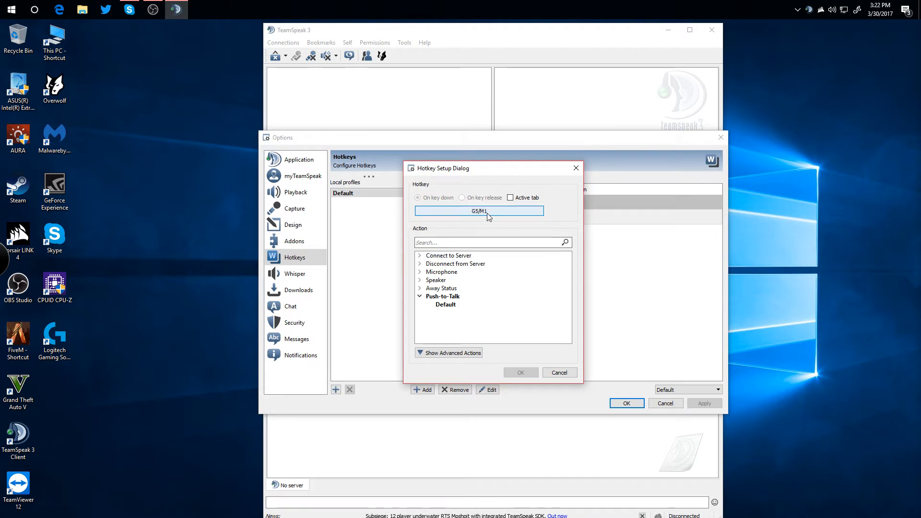
mouse_move(488, 216)
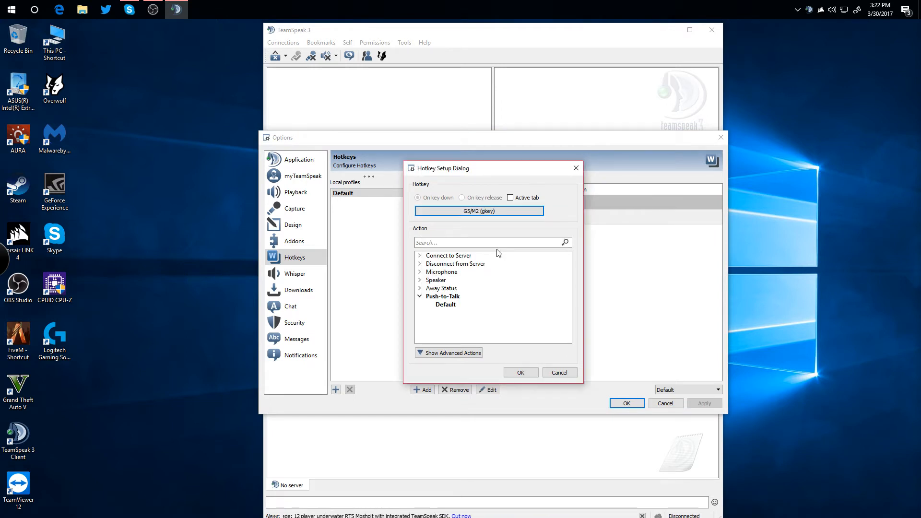
mouse_move(517, 343)
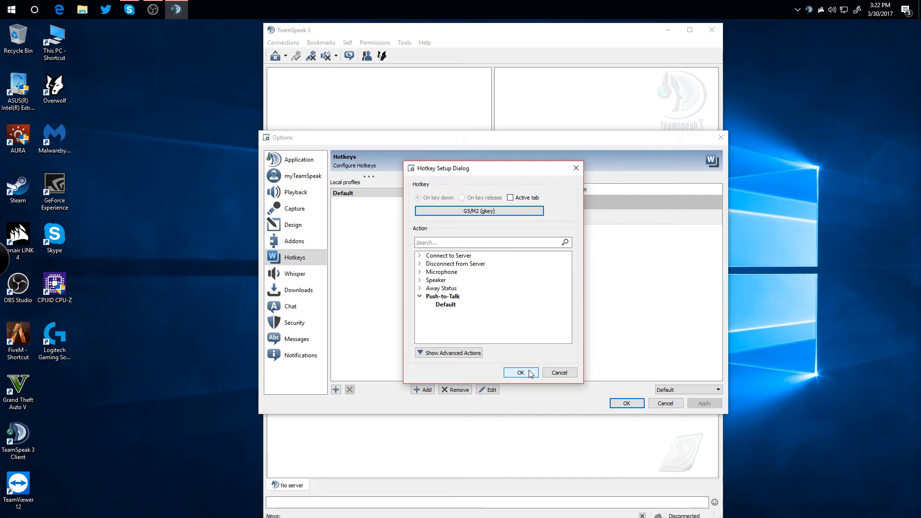
click(521, 372)
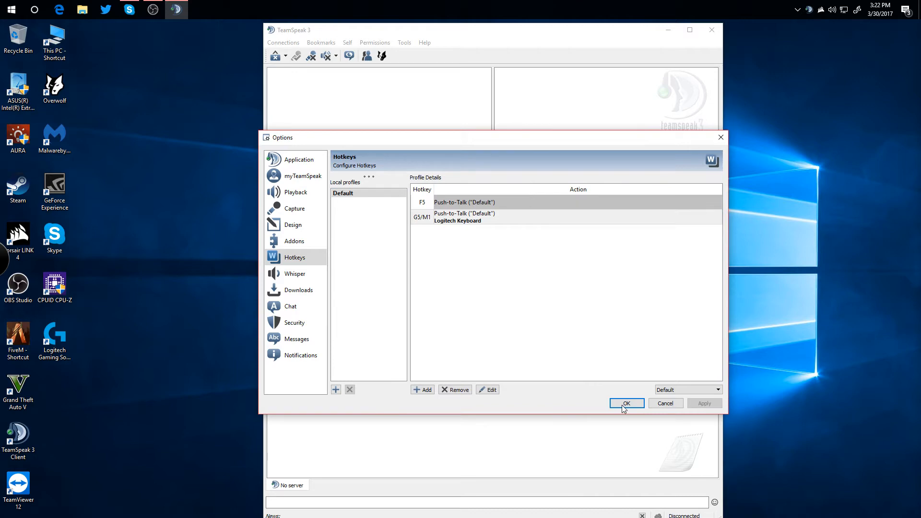
click(625, 404)
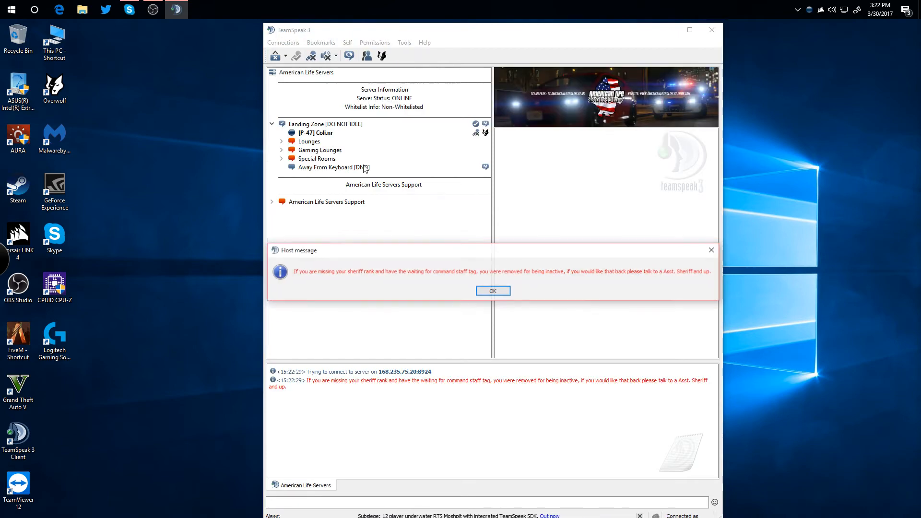
Dismiss the host message, join the Patrol Room channel, then disconnect from American Life Servers.
click(492, 289)
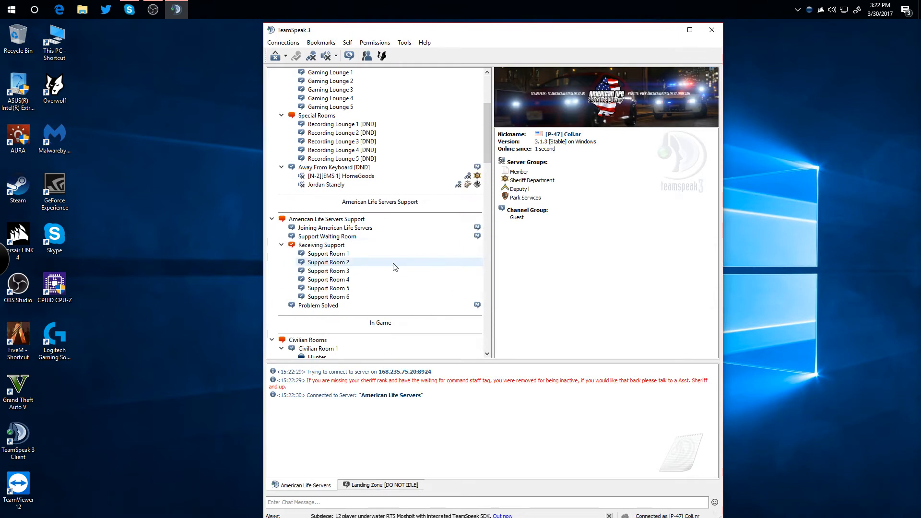
double_click(336, 228)
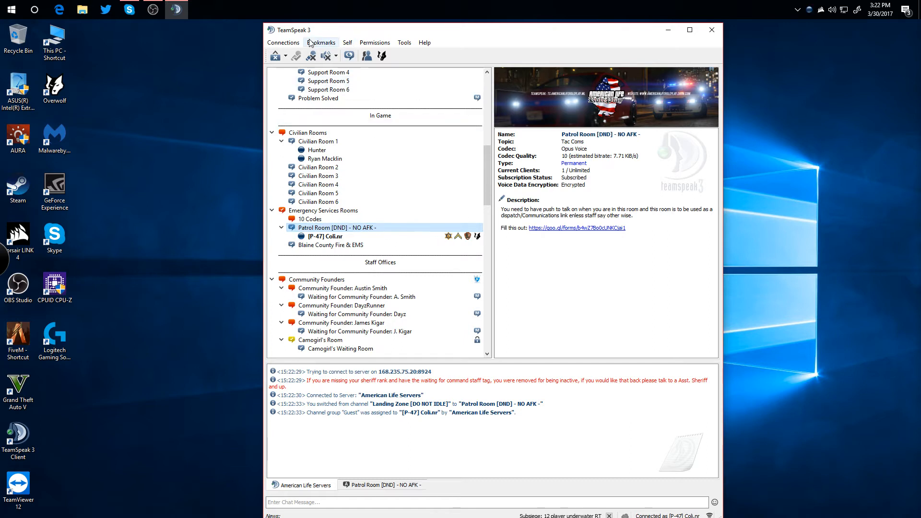
click(321, 42)
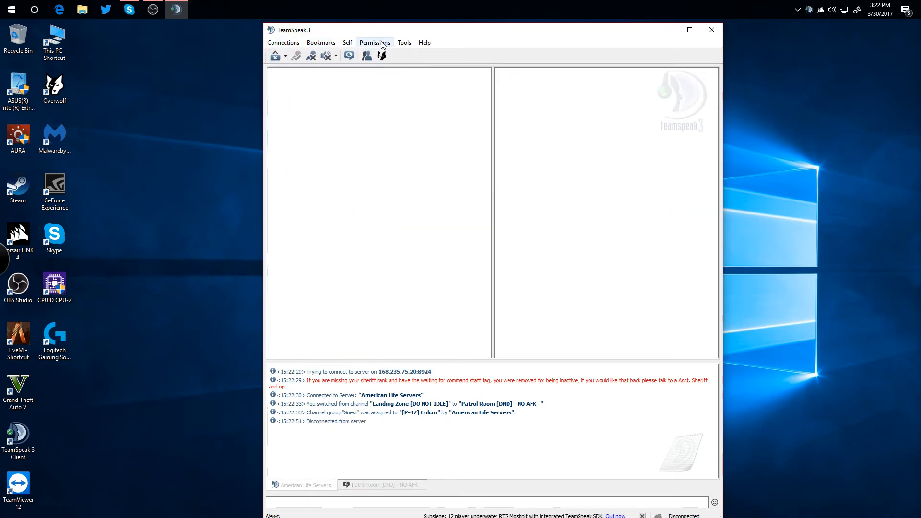
click(404, 42)
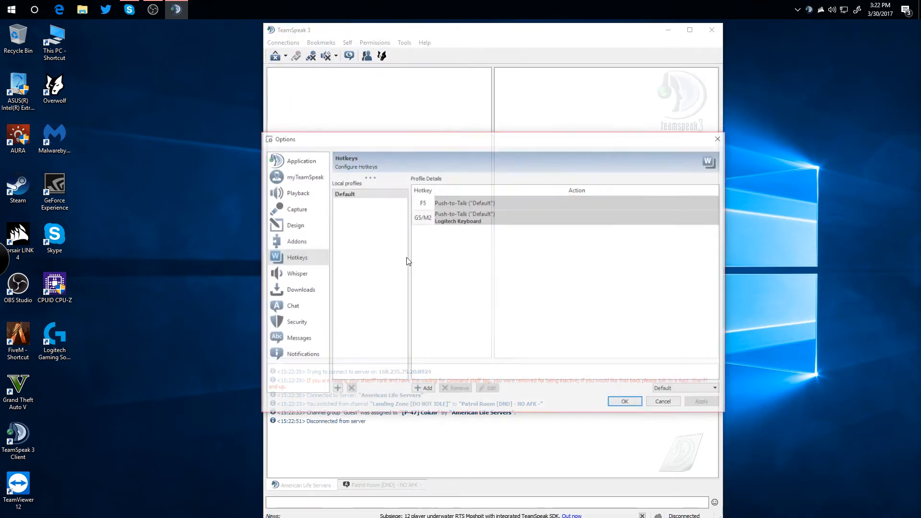
click(296, 241)
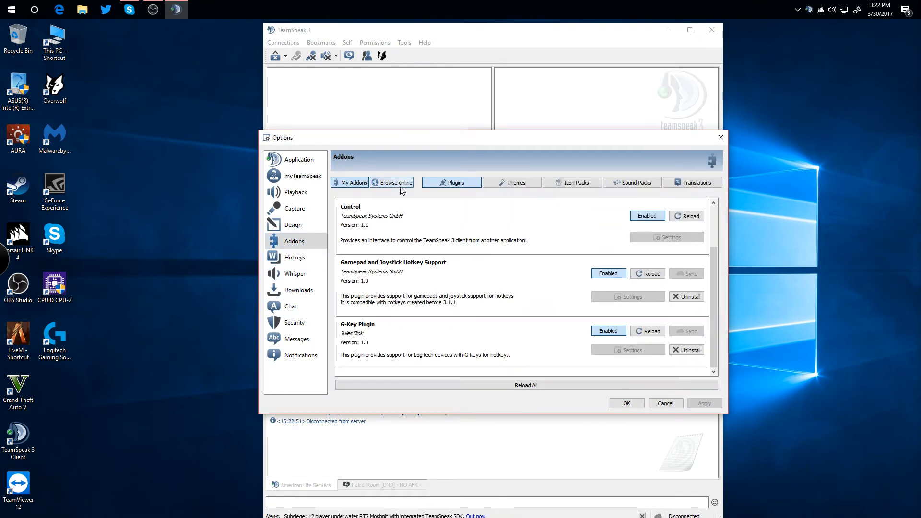
click(394, 182)
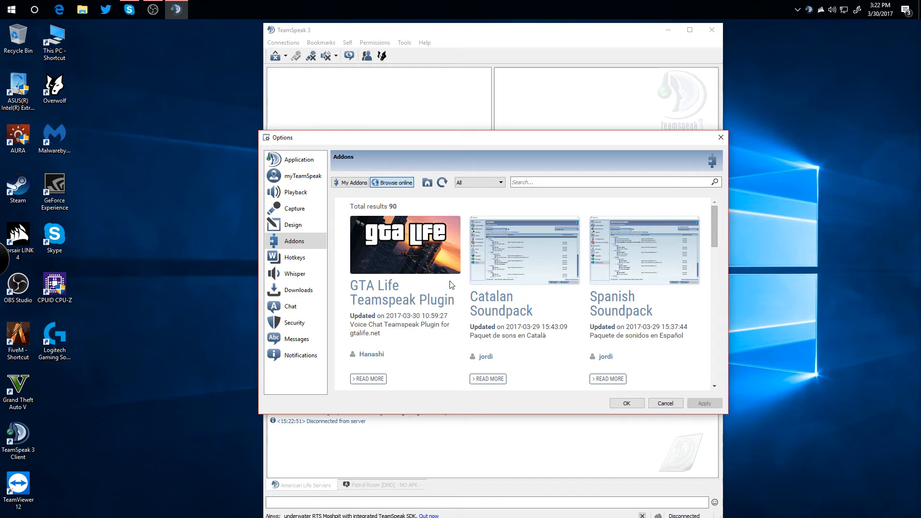
text(logitech)
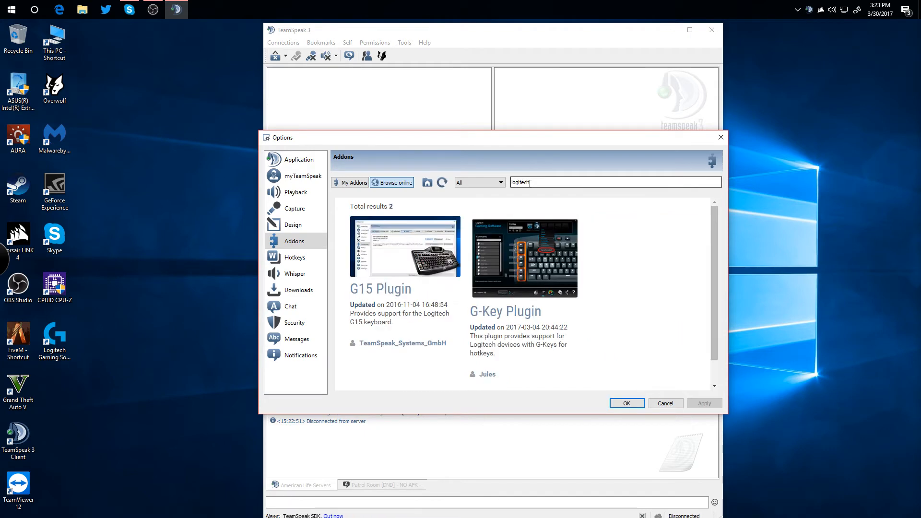
click(523, 258)
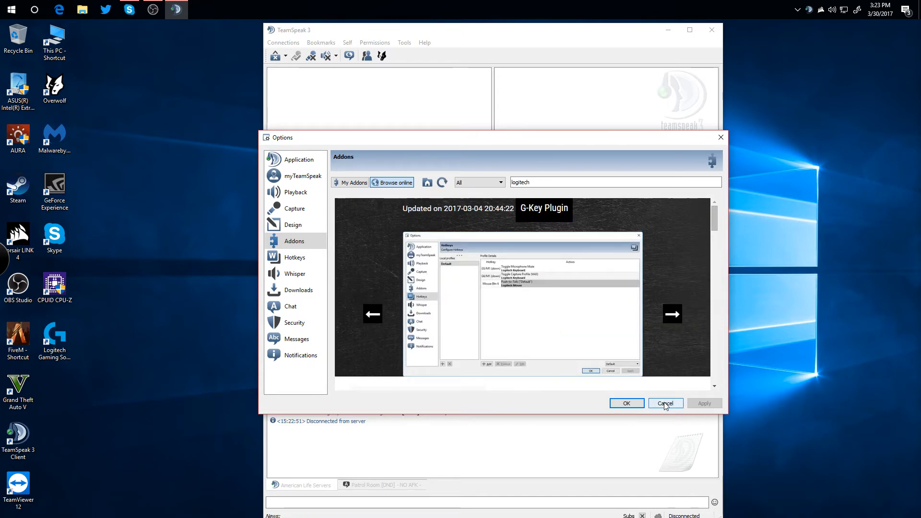
click(665, 403)
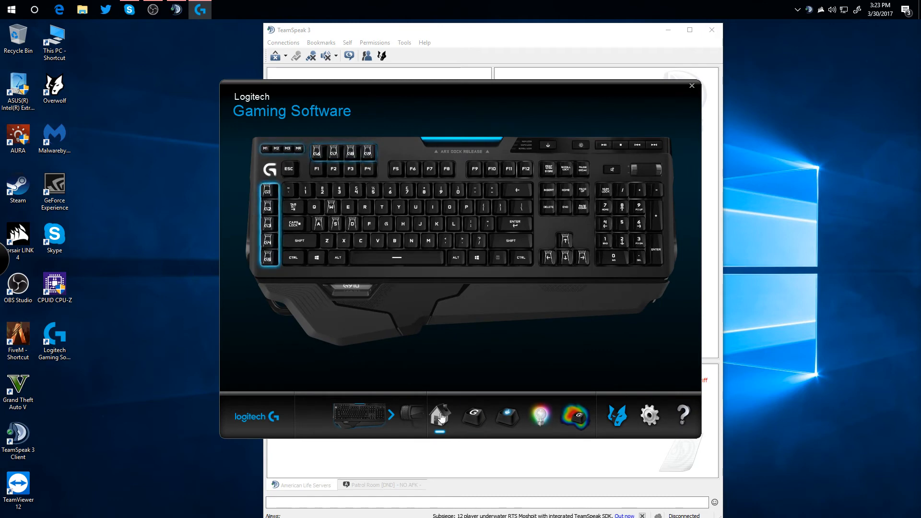
Start TeamSpeak 3 so the ts3client profile activates, then switch the G-keys to M2 mode.
click(473, 416)
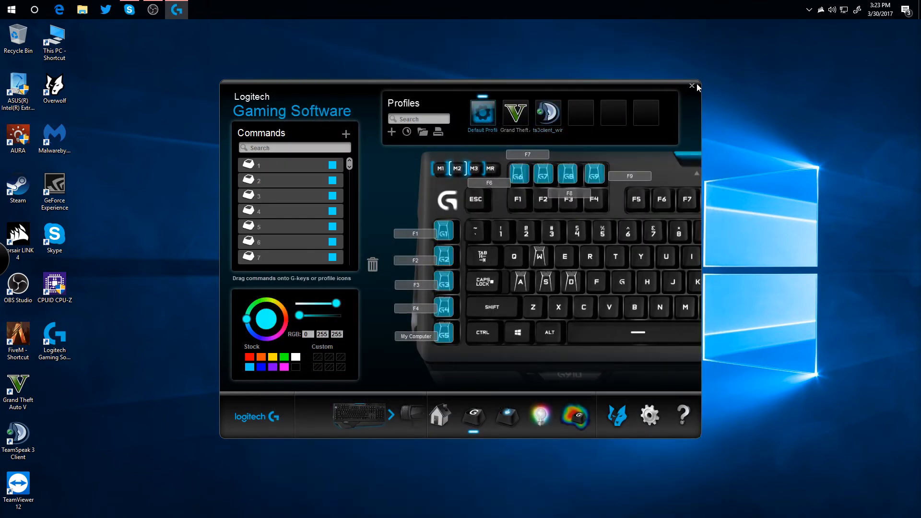
click(440, 415)
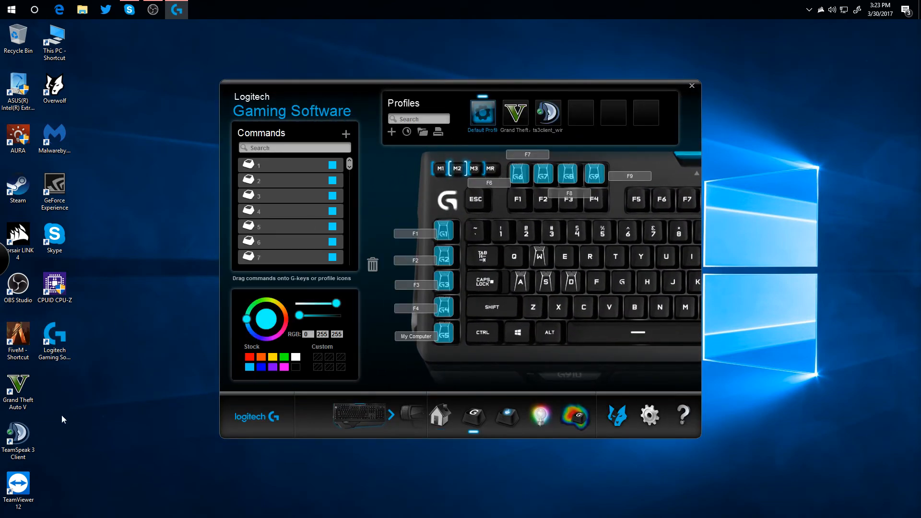
click(18, 438)
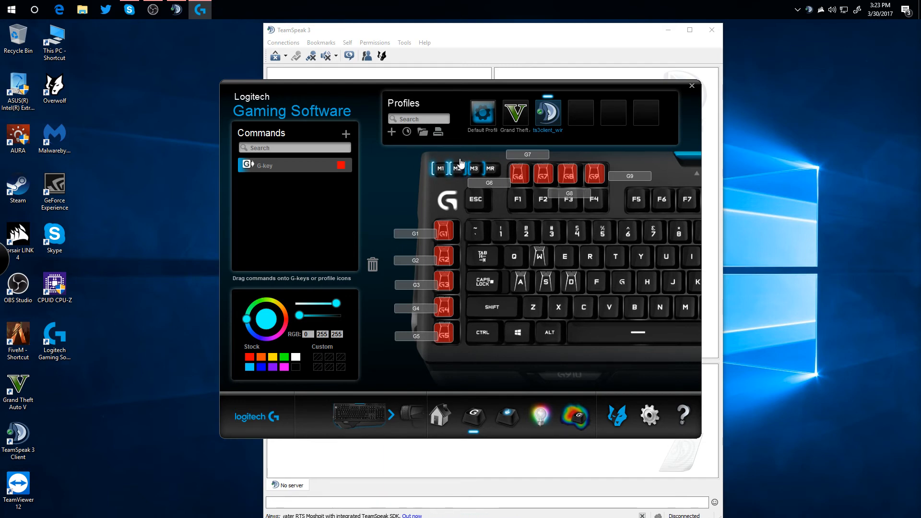
click(457, 169)
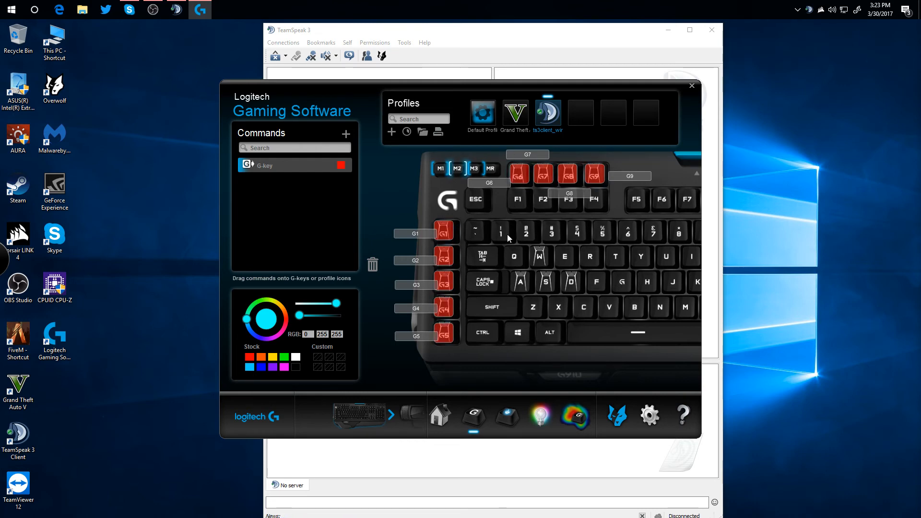
mouse_move(516, 307)
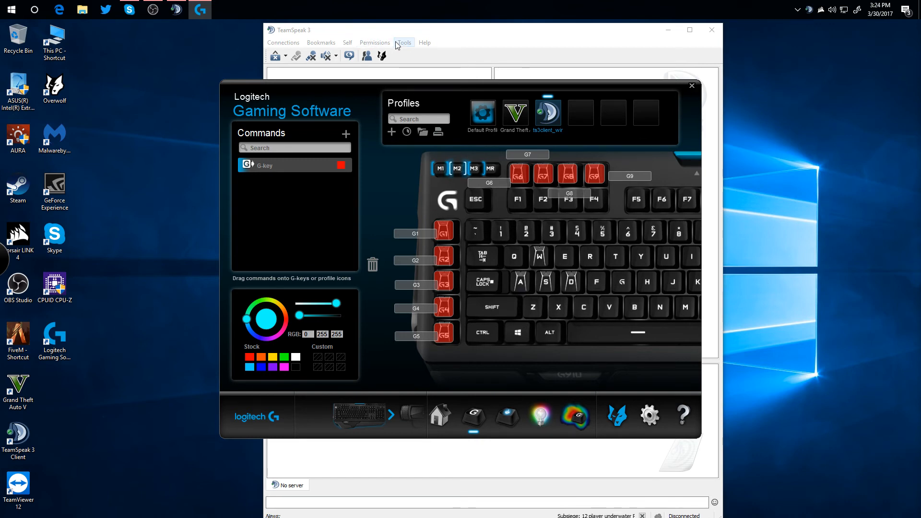
Edit the G5/M2 Push-to-Talk hotkey in Options > Hotkeys and record the G5 key for it.
click(404, 42)
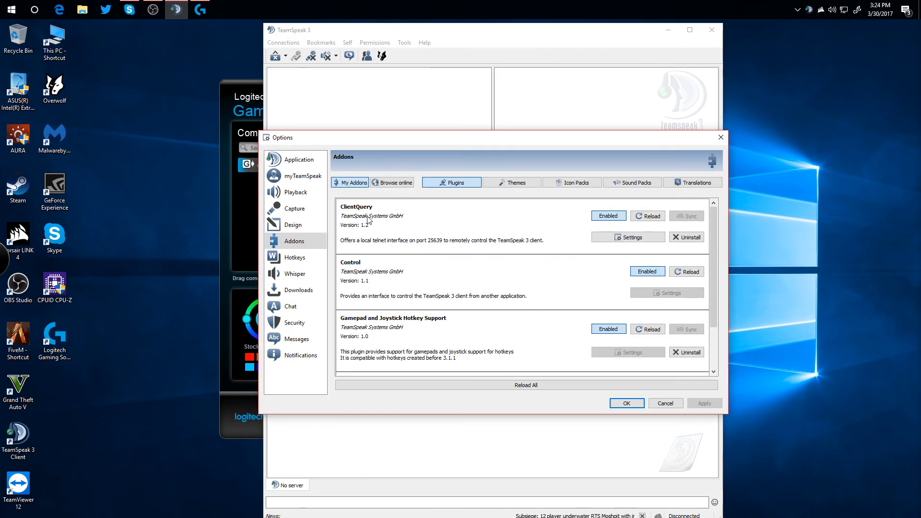
click(296, 258)
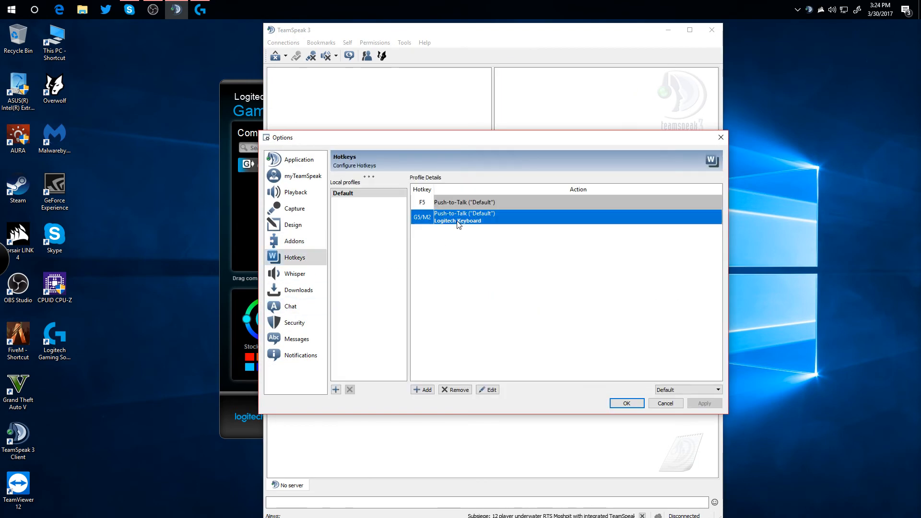
click(487, 390)
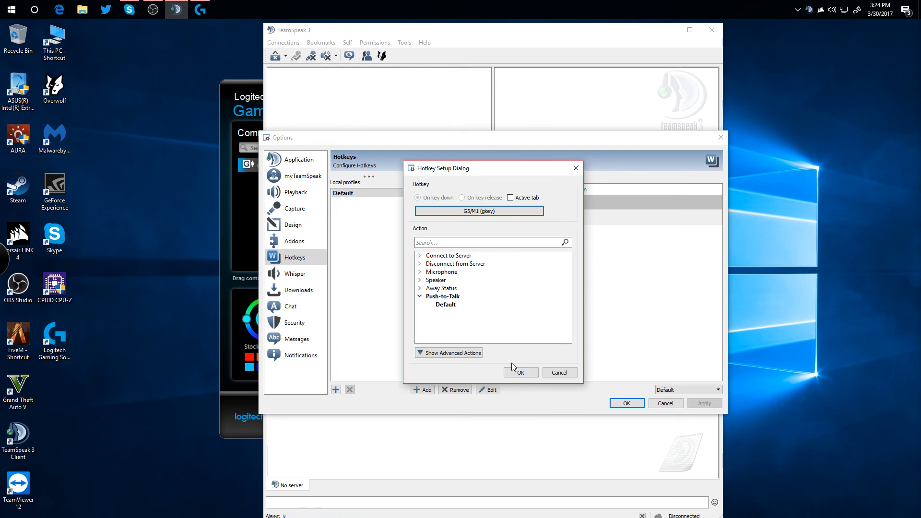
mouse_move(506, 234)
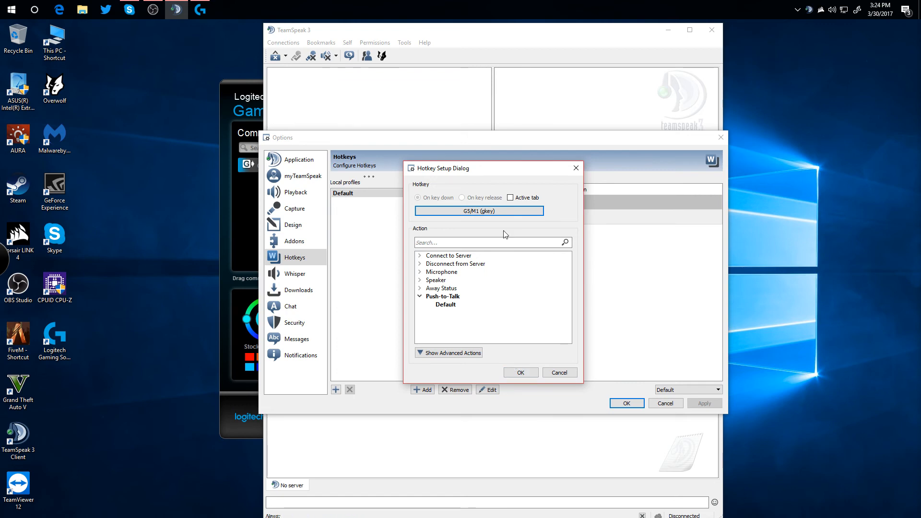
click(478, 211)
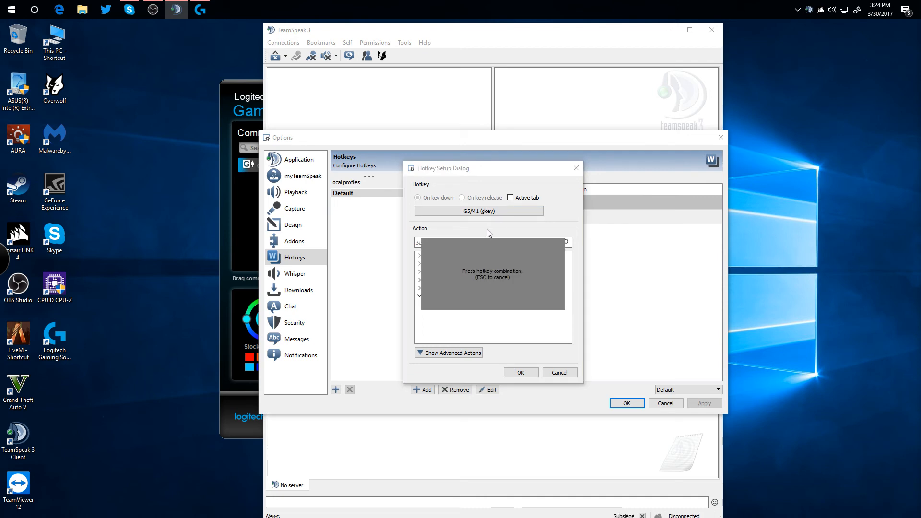
click(519, 372)
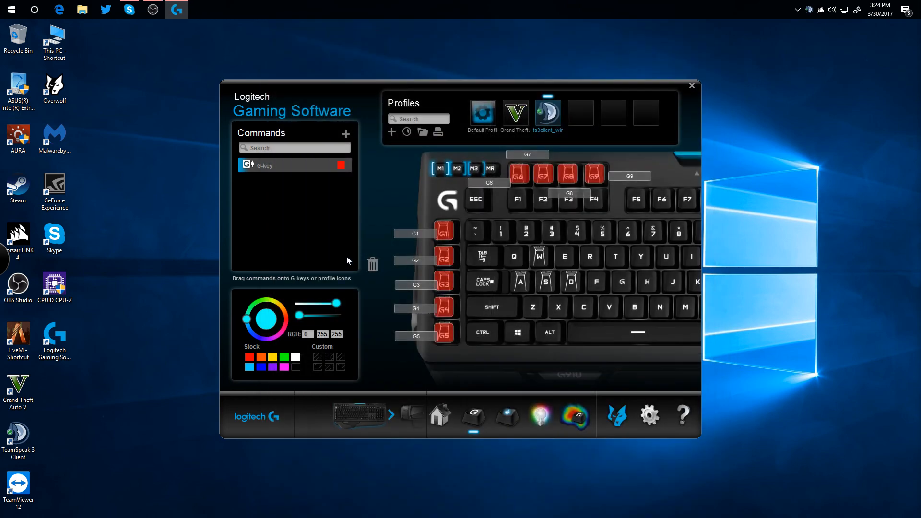
mouse_move(465, 142)
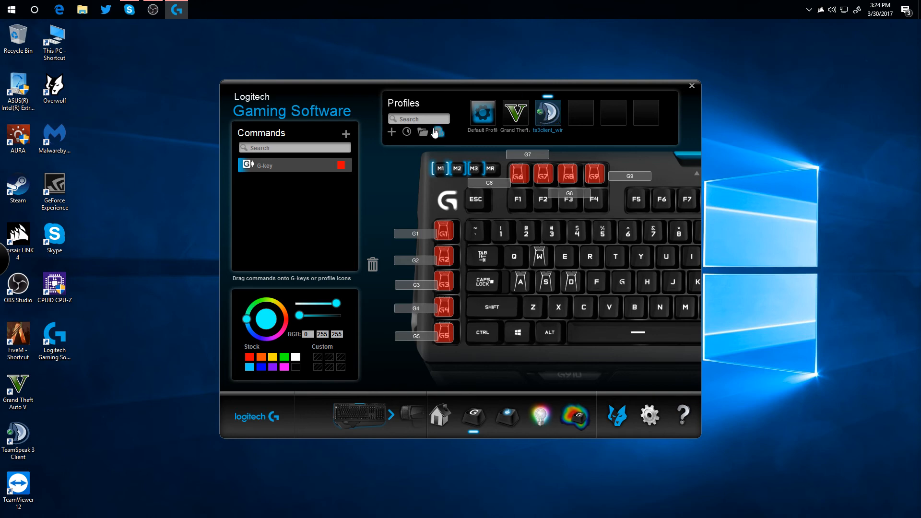
Scan for new game profiles, check the Default Profile, then close Logitech Gaming Software.
click(436, 131)
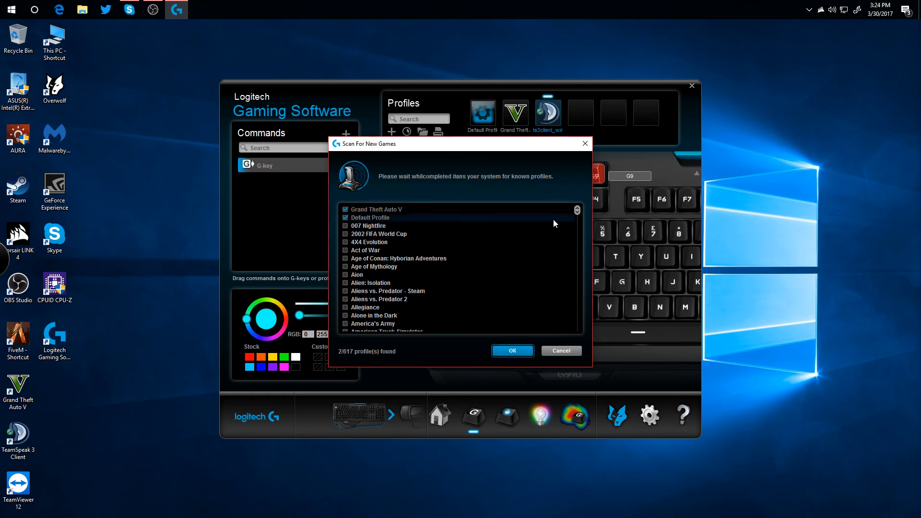
click(560, 351)
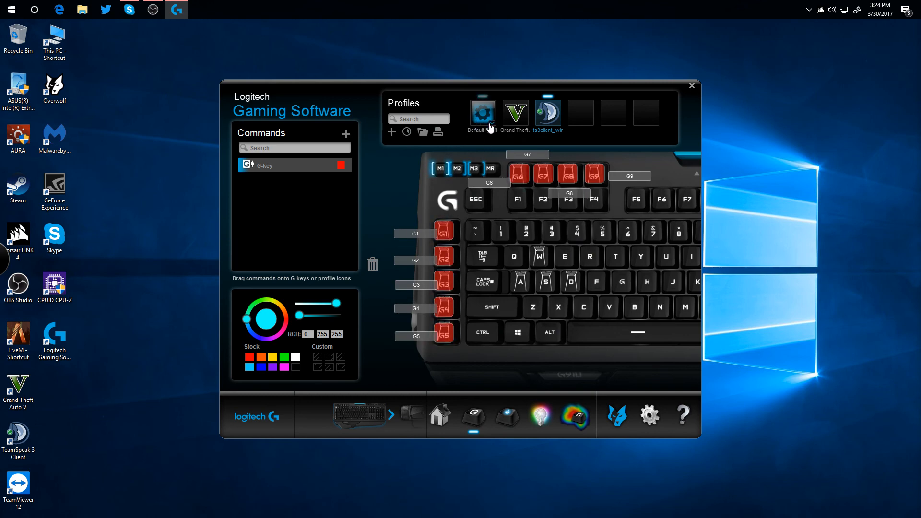
click(481, 112)
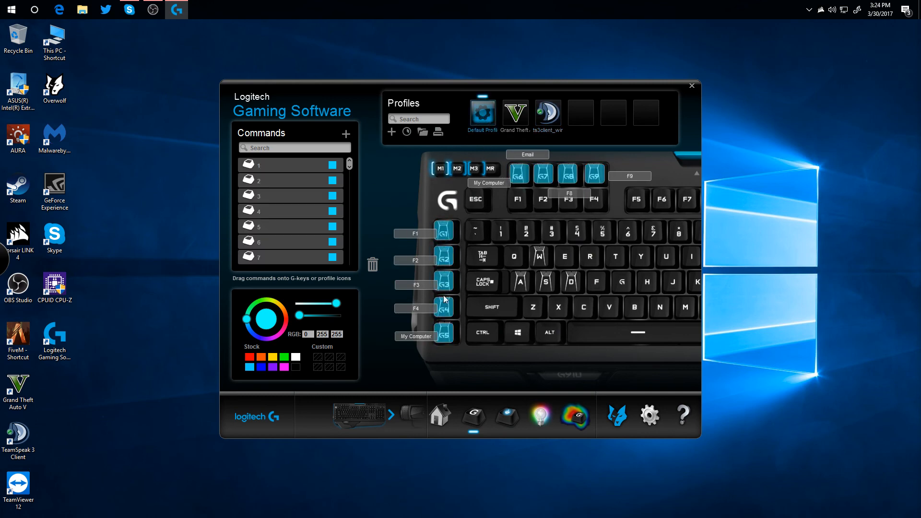
click(547, 111)
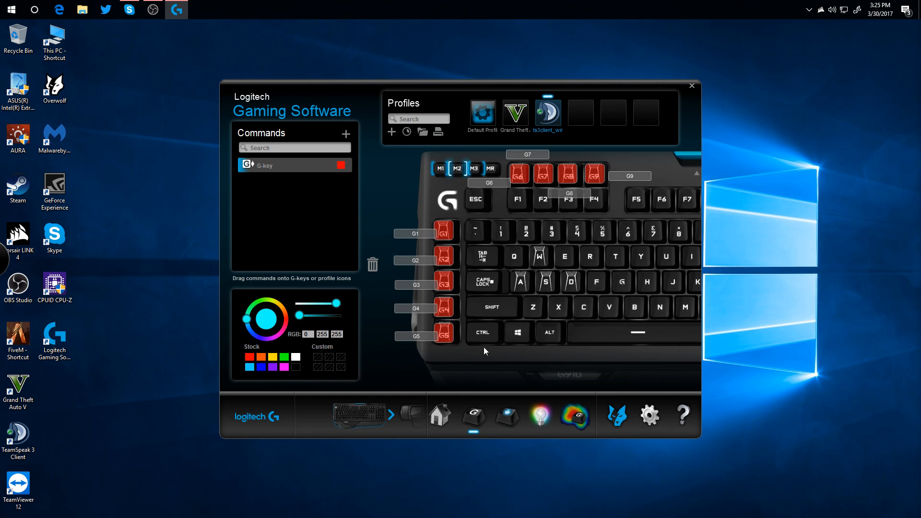
mouse_move(546, 271)
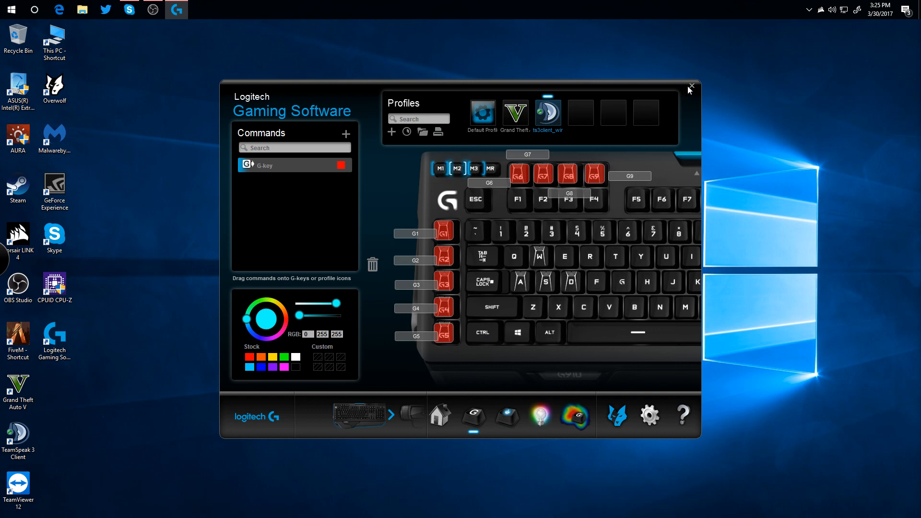
click(690, 87)
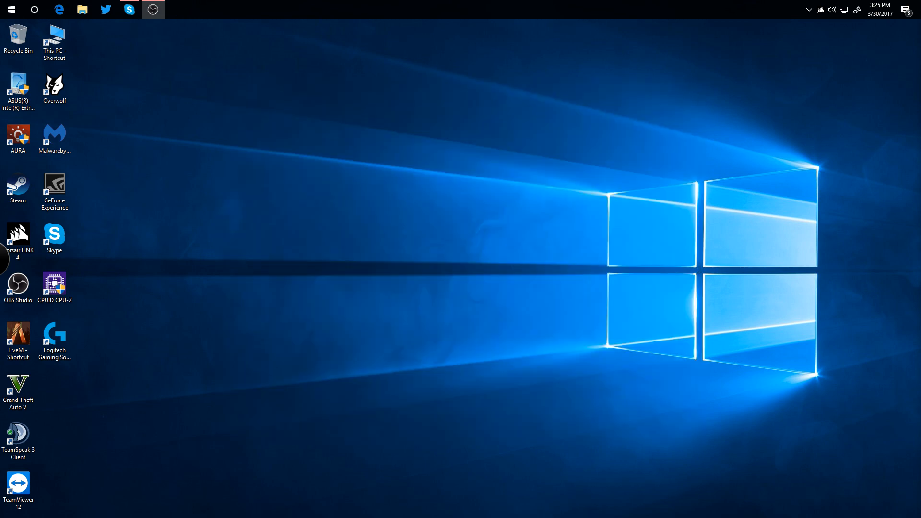